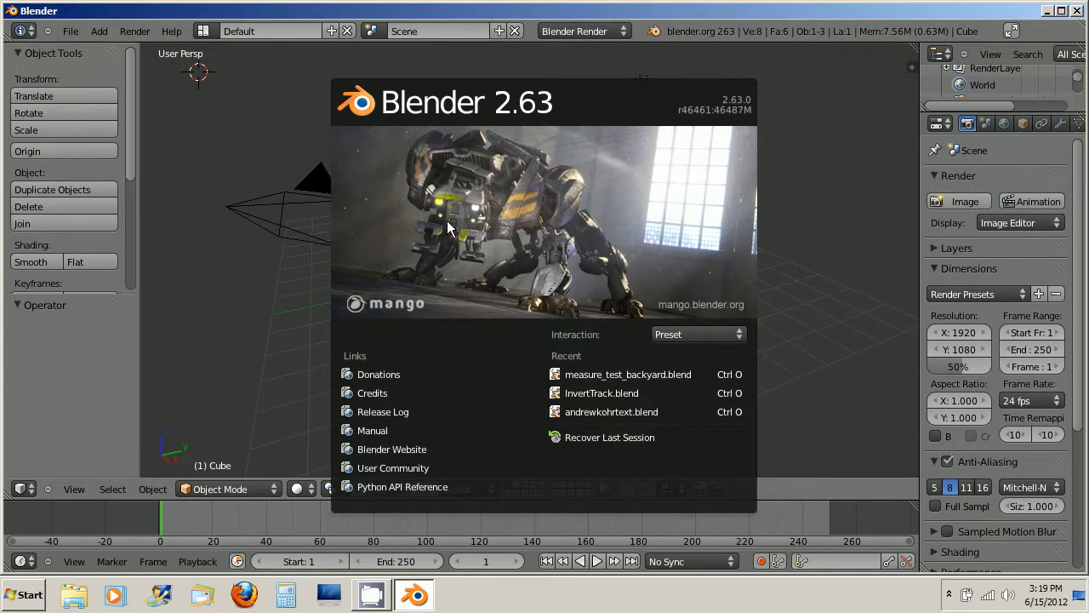
mouse_move(457, 182)
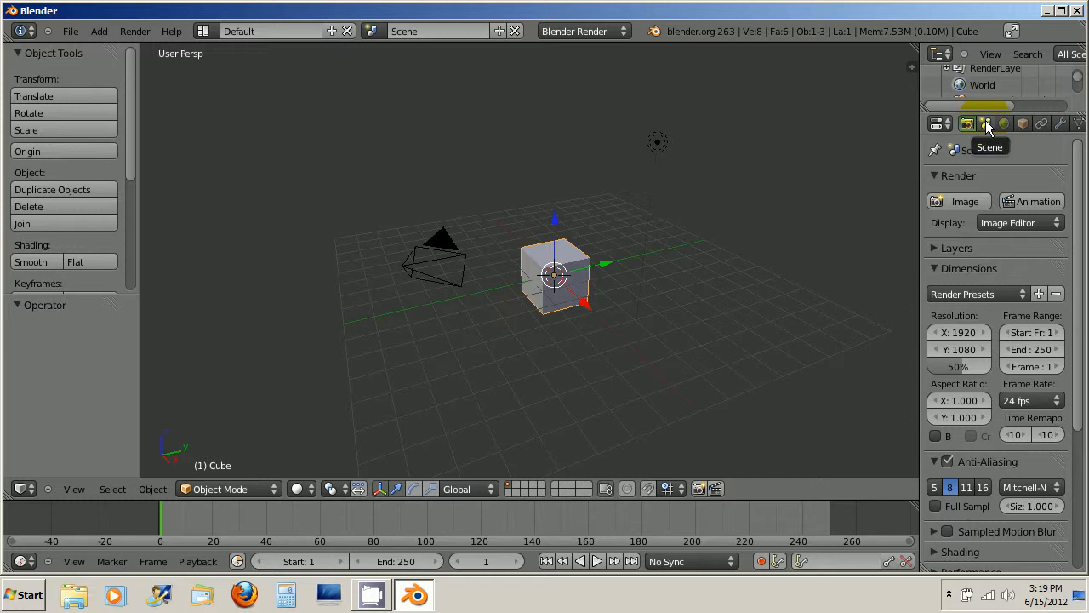
Step: Show the Scene properties with the Units panel, currently set to None
left_click(985, 123)
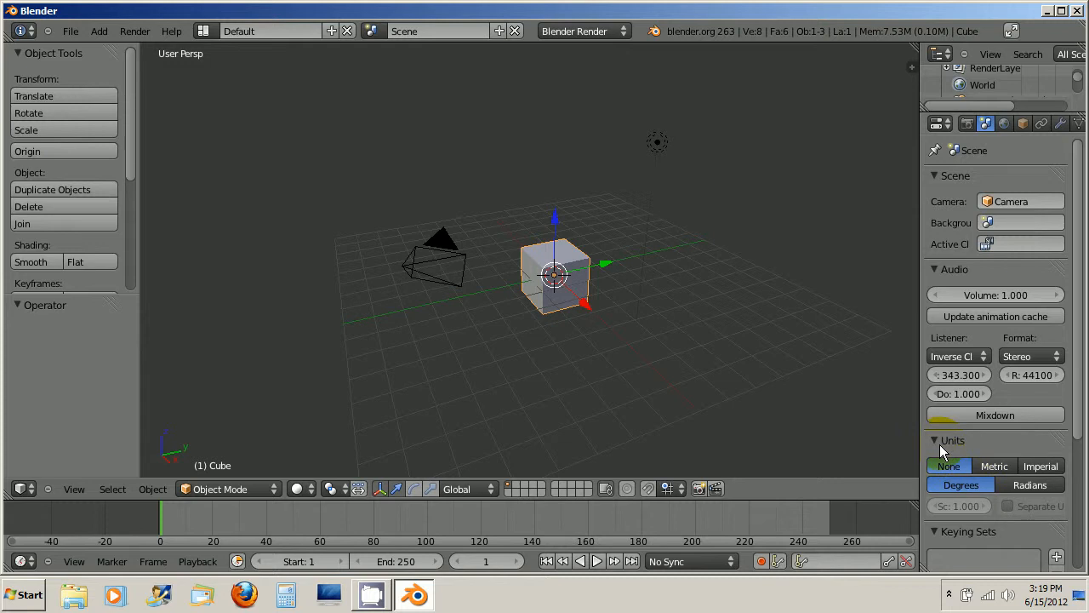
mouse_move(948, 461)
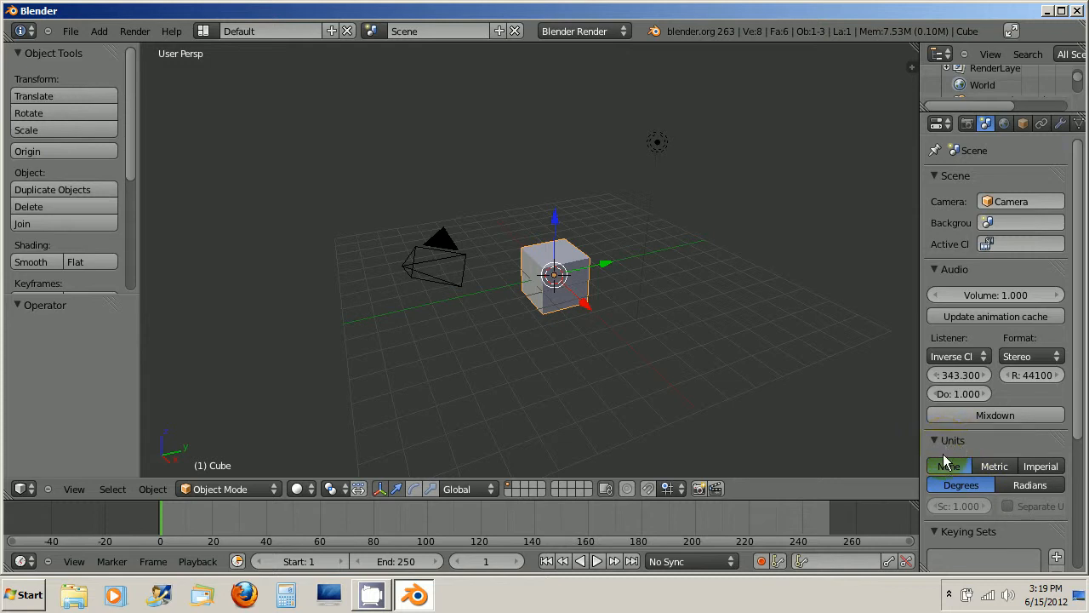
mouse_move(949, 461)
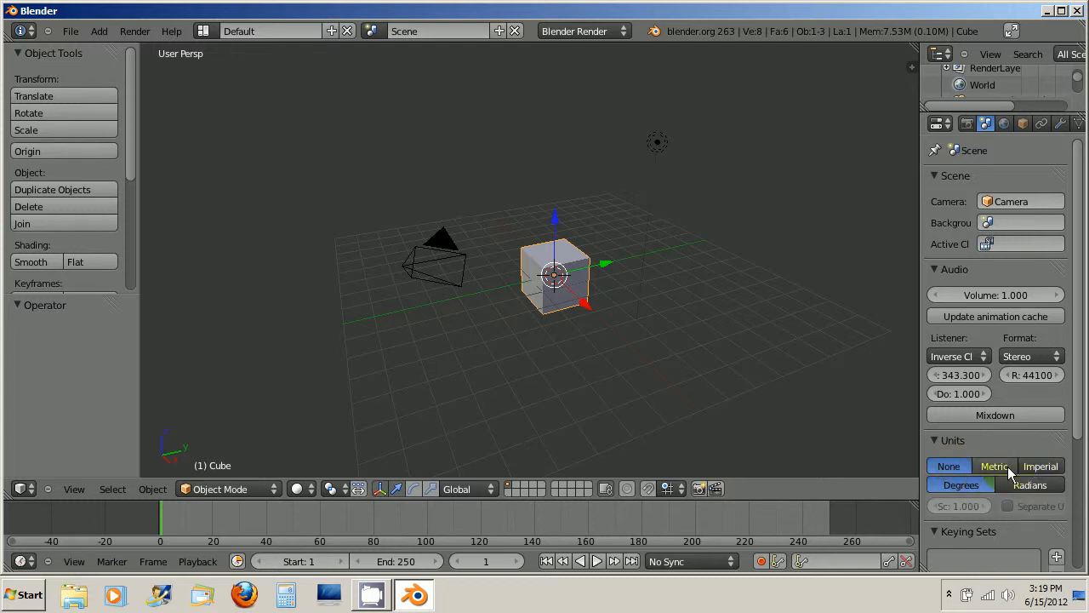
mouse_move(1040, 465)
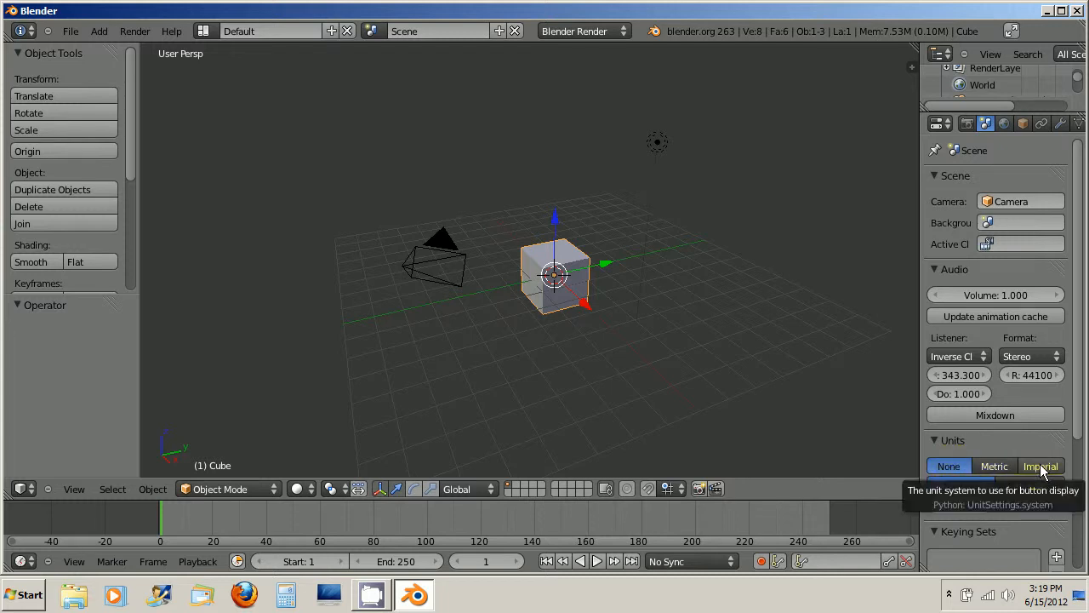
Step: Set the scene unit system to Imperial so the grid reads in feet
left_click(1041, 465)
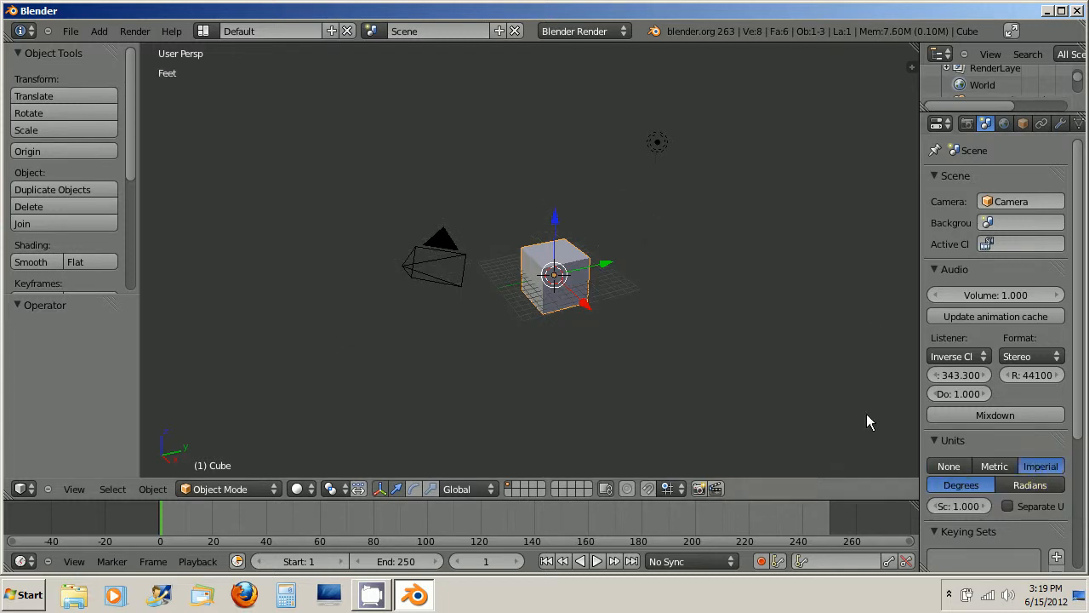
mouse_move(570, 295)
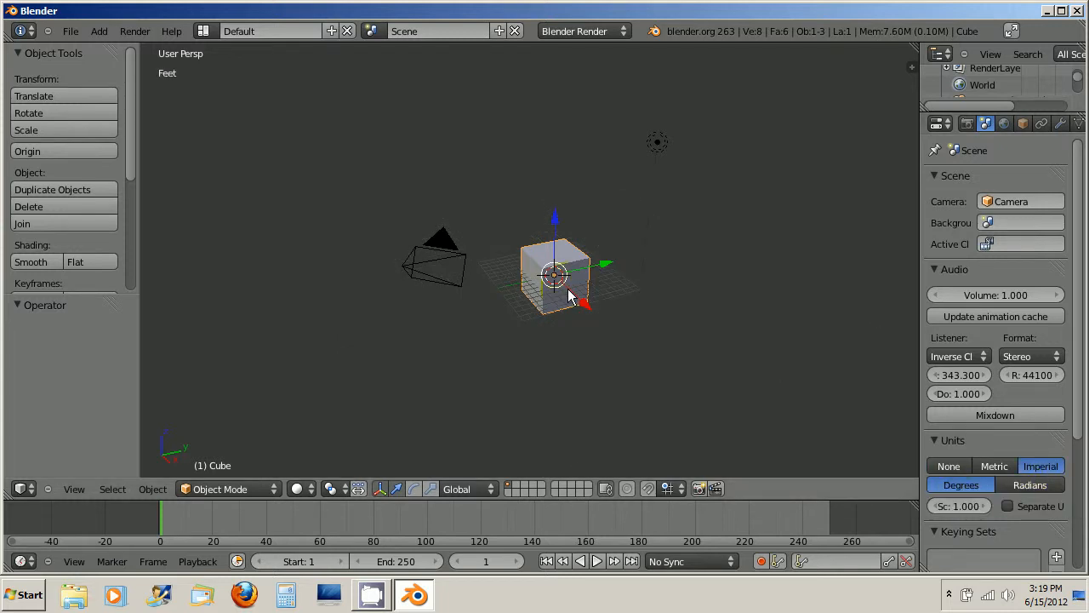
mouse_move(467, 251)
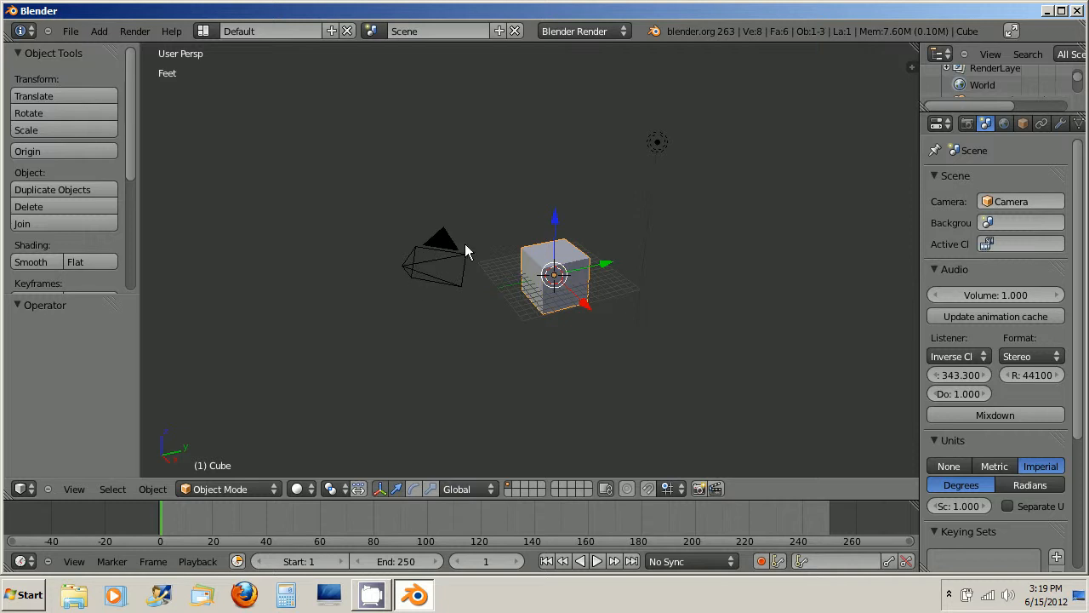
mouse_move(456, 255)
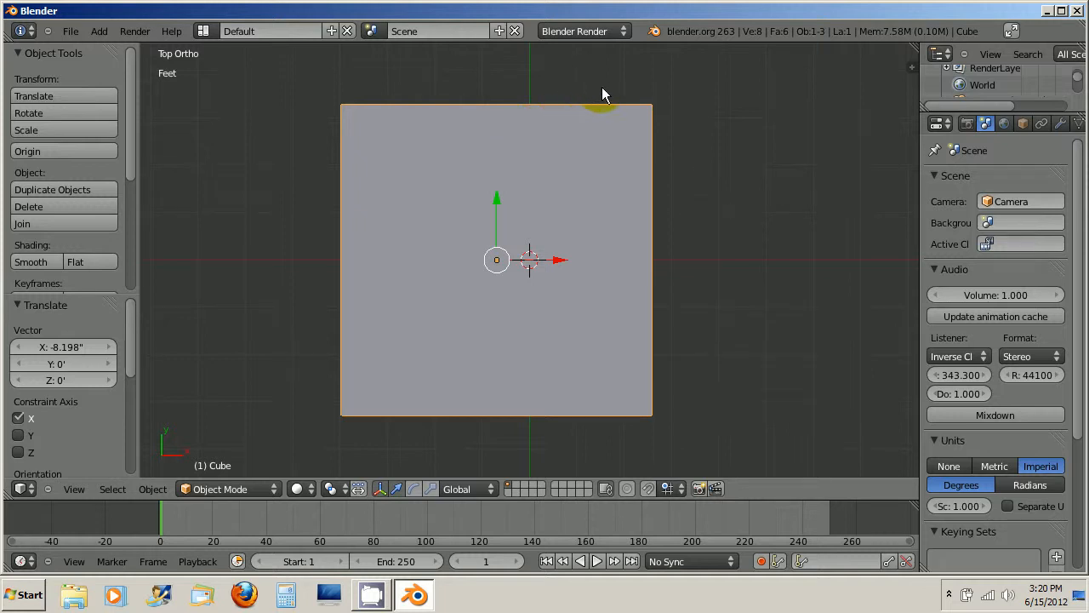
mouse_move(680, 94)
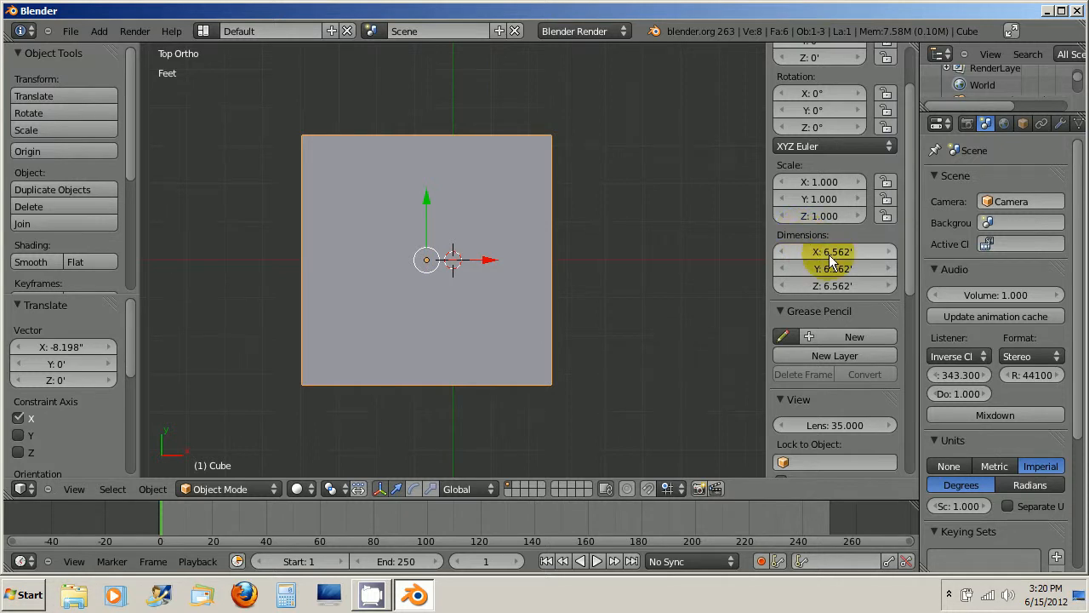
mouse_move(844, 255)
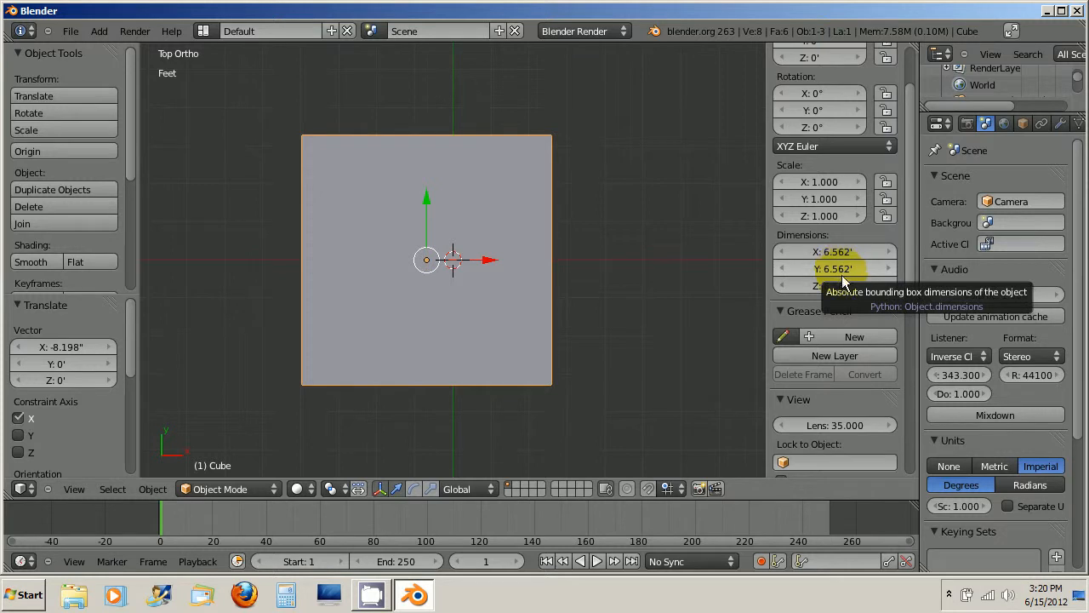
mouse_move(844, 294)
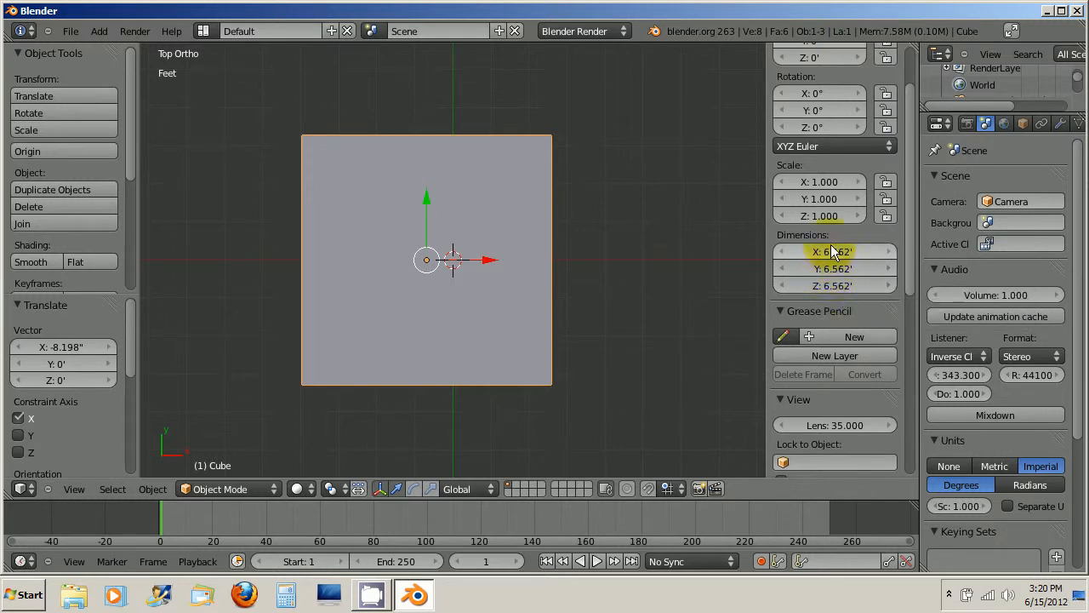
mouse_move(834, 255)
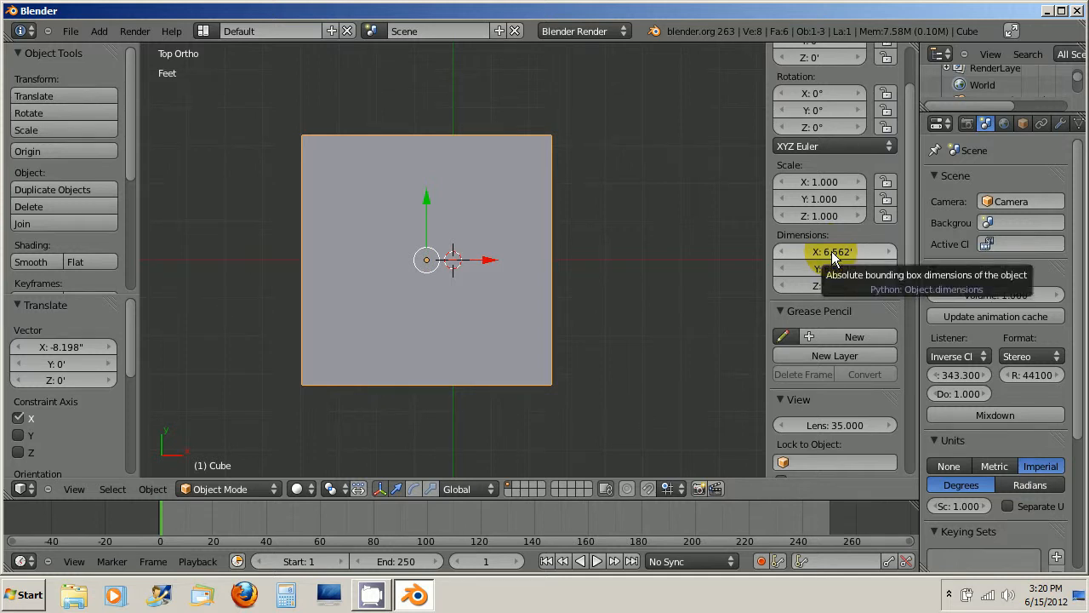
Step: Set the cube's dimensions to X 22 ft, Y 40 ft, Z 1 ft, making a thin slab
left_click(833, 251)
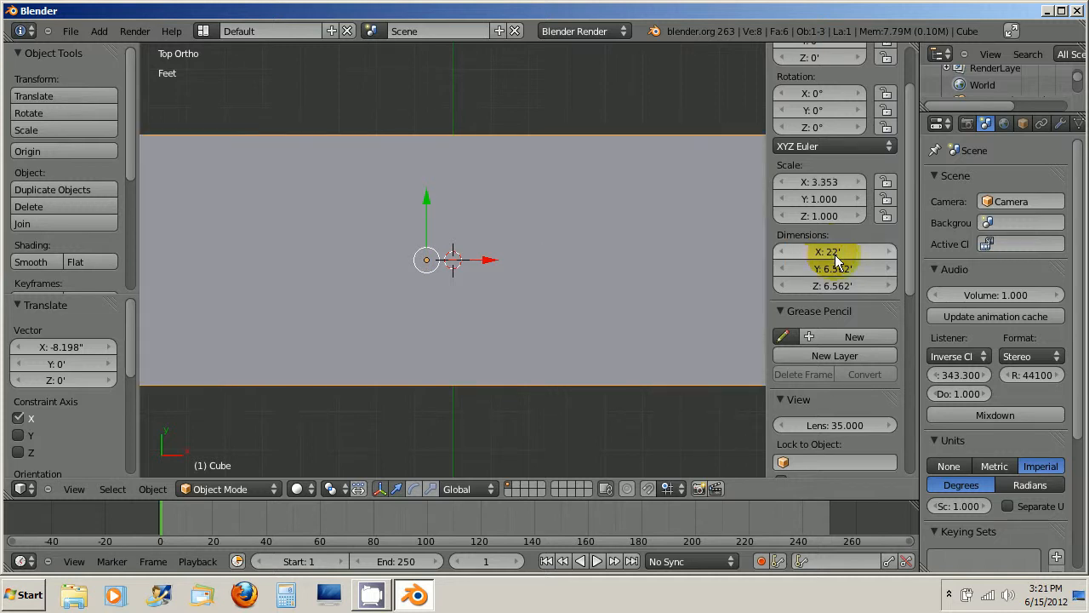
left_click(830, 268)
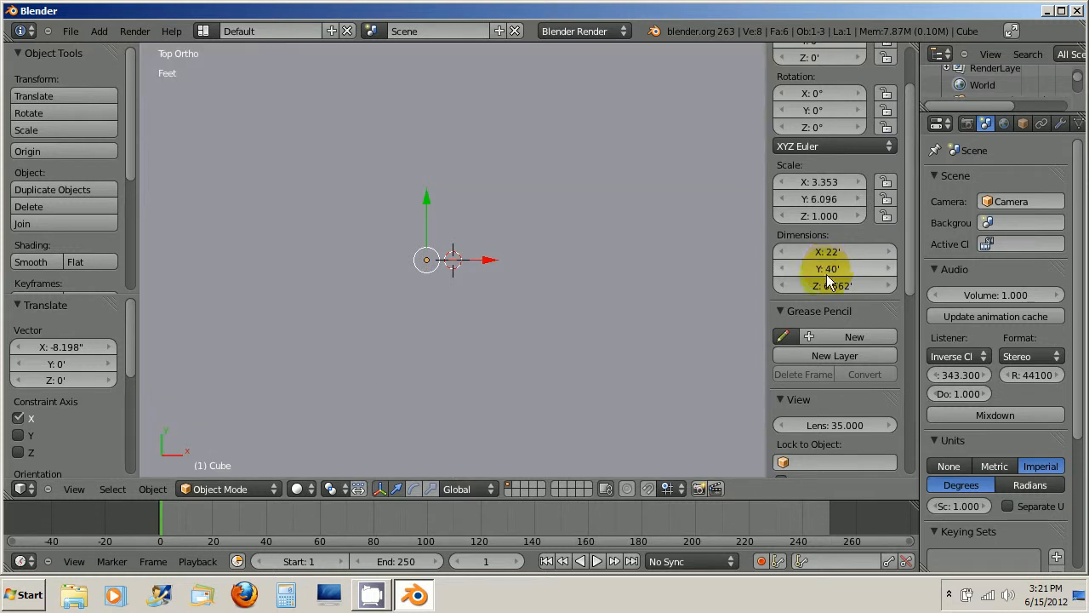
left_click(834, 285)
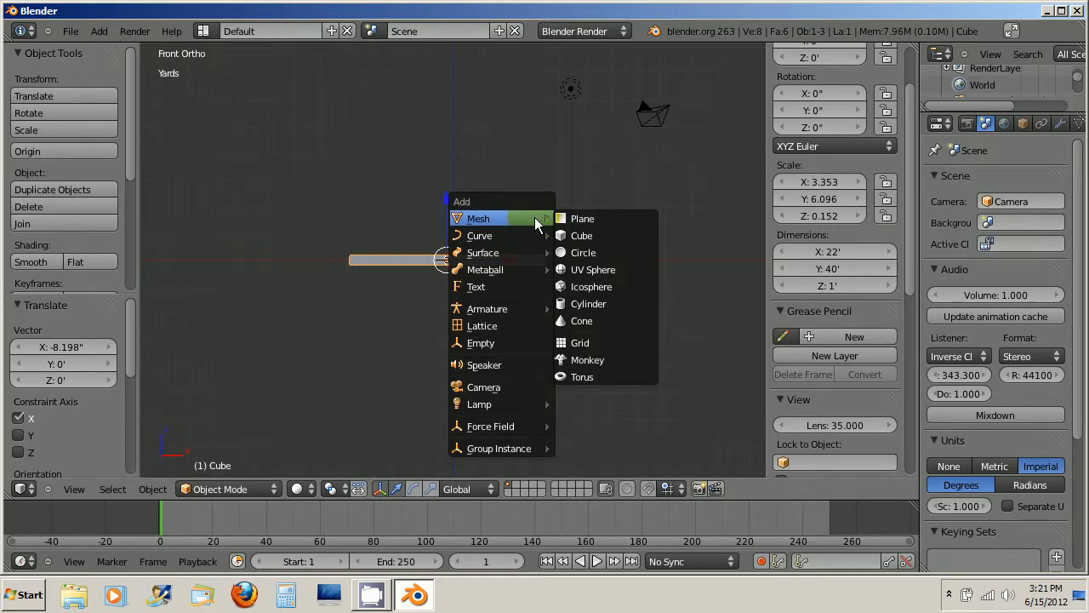
Step: Add a Suzanne monkey head and raise it about 4.1 ft onto the slab, viewed from top
left_click(587, 359)
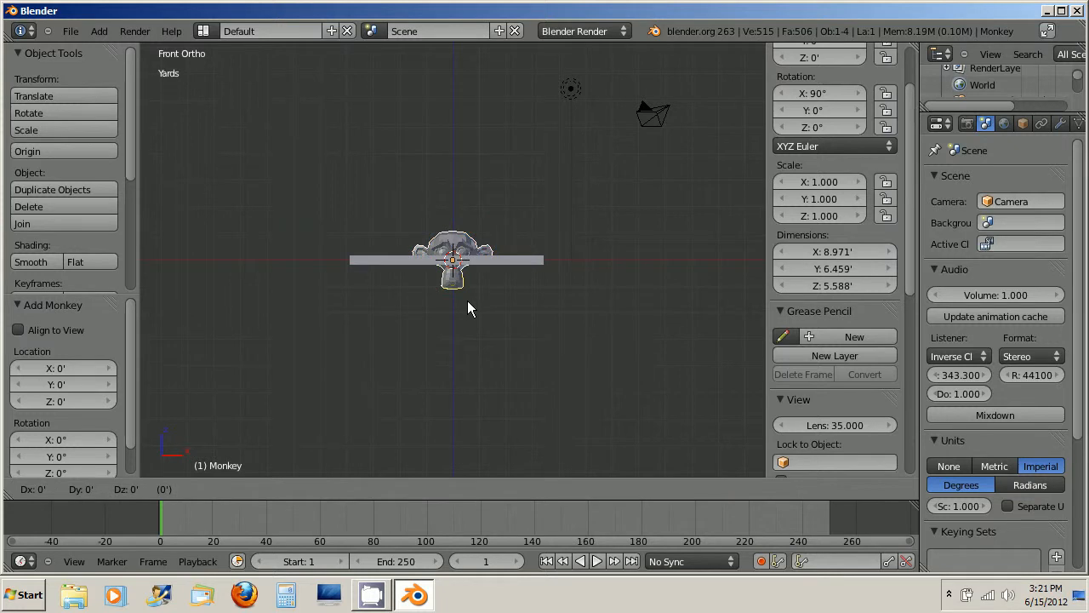
left_click_drag(451, 268, 451, 221)
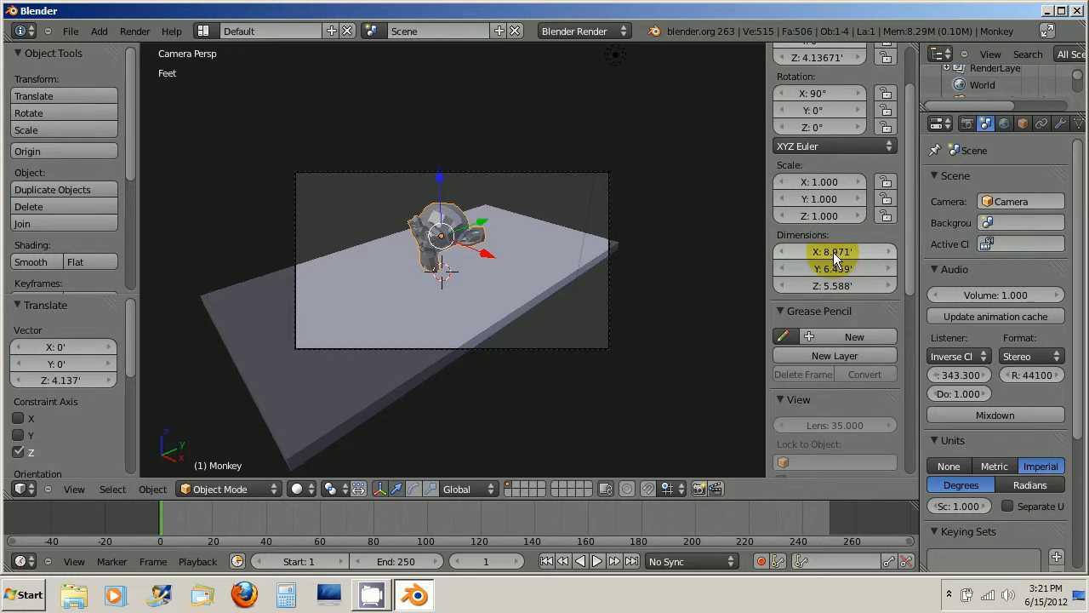
mouse_move(830, 276)
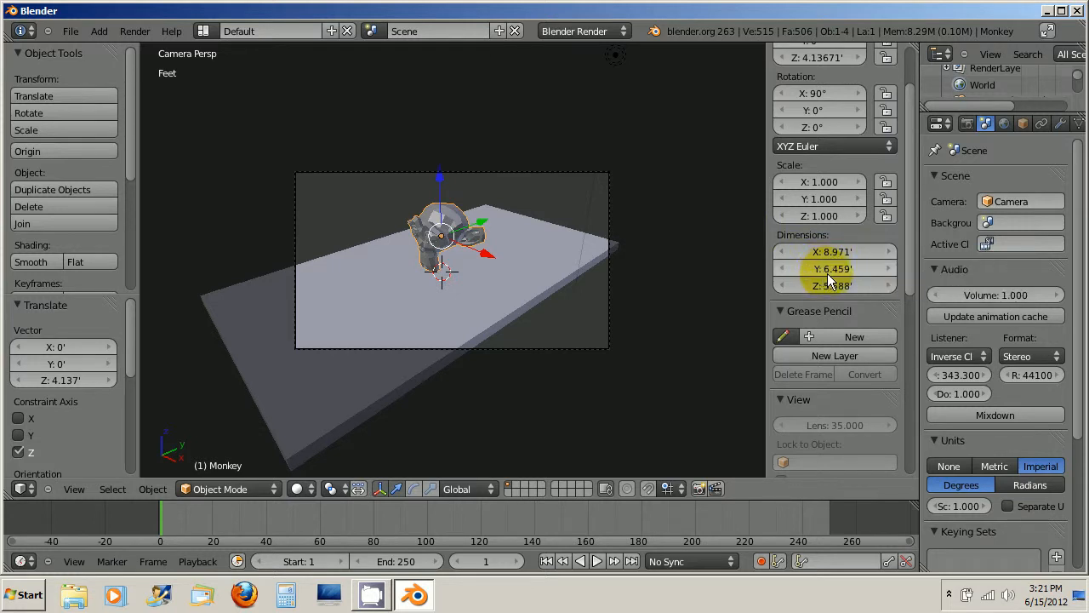
mouse_move(691, 318)
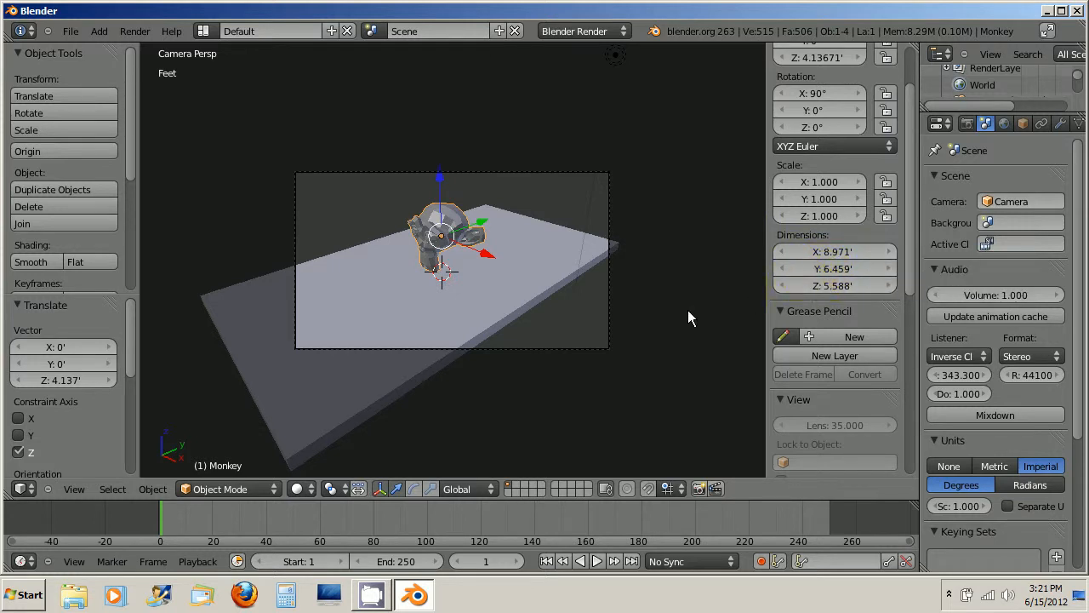
left_click(440, 234)
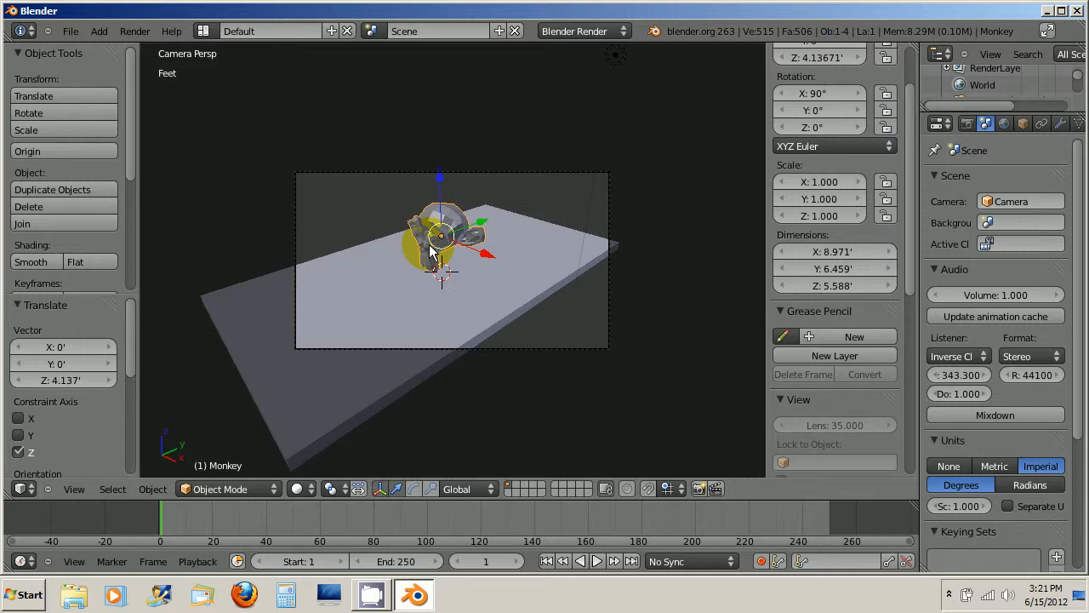
key("KP_7")
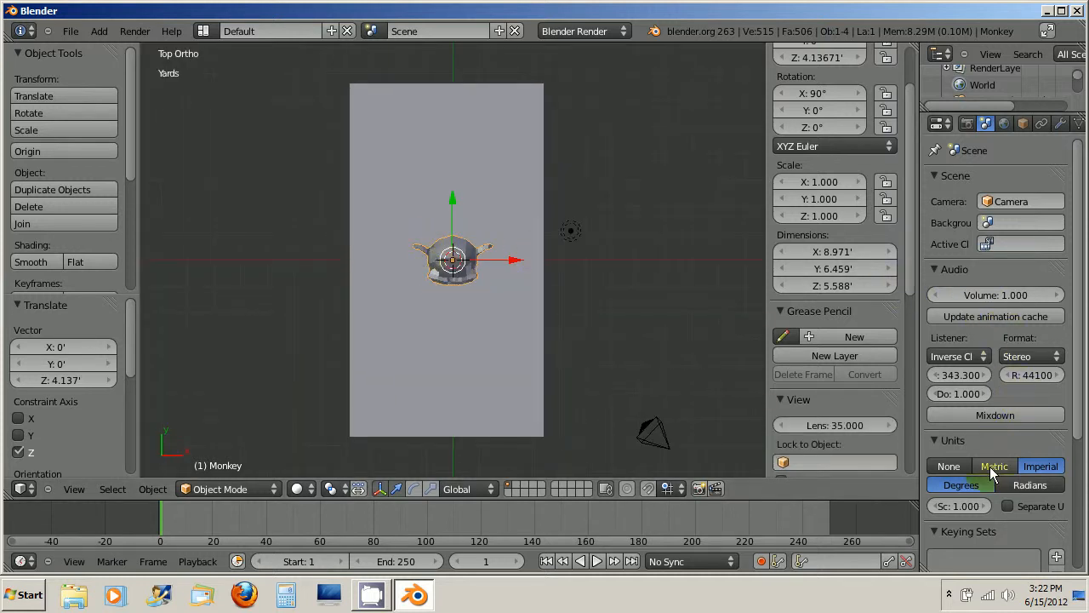
Step: Set the scene unit system to Metric so dimensions read in meters
left_click(995, 466)
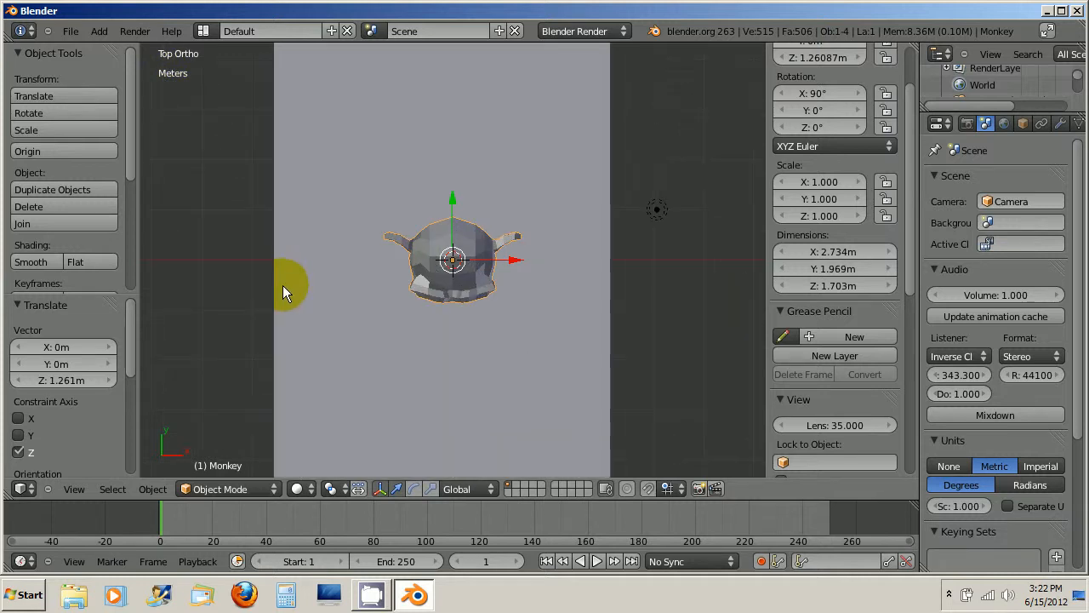
scroll("up", 3)
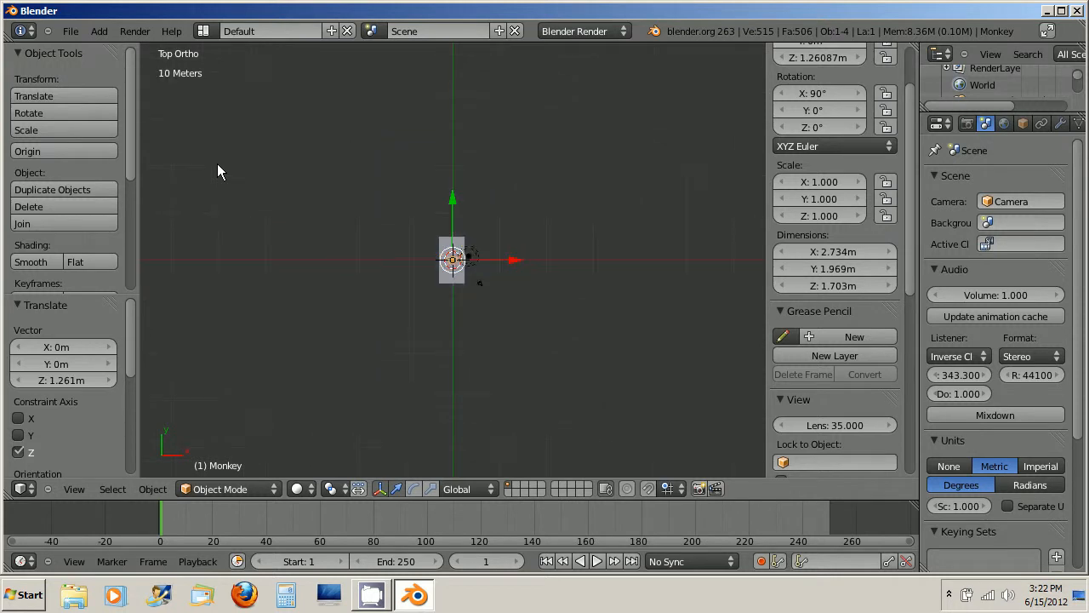
scroll("down", 3)
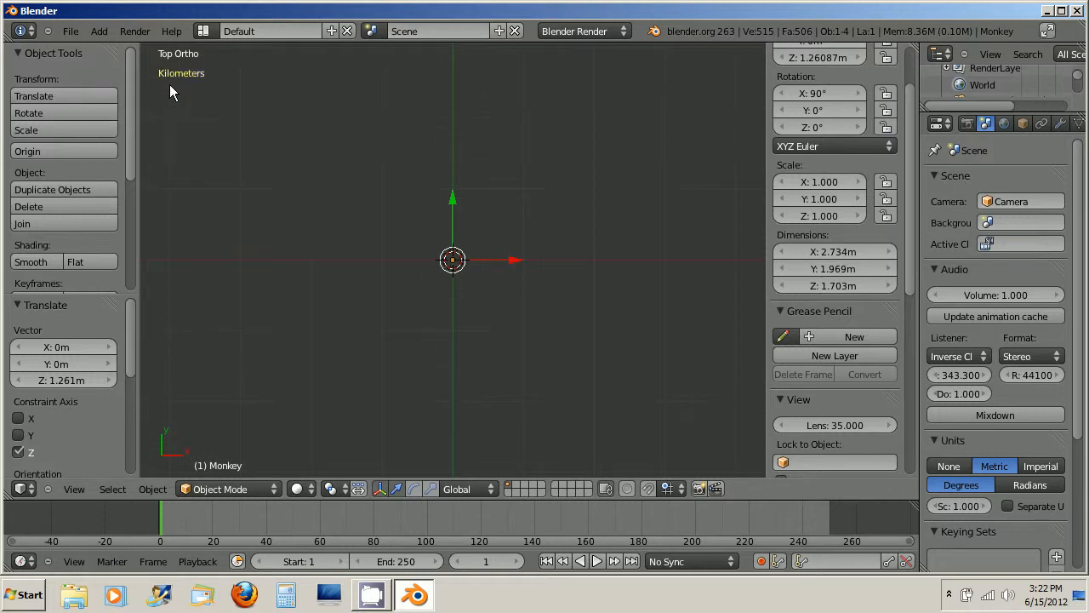
mouse_move(183, 91)
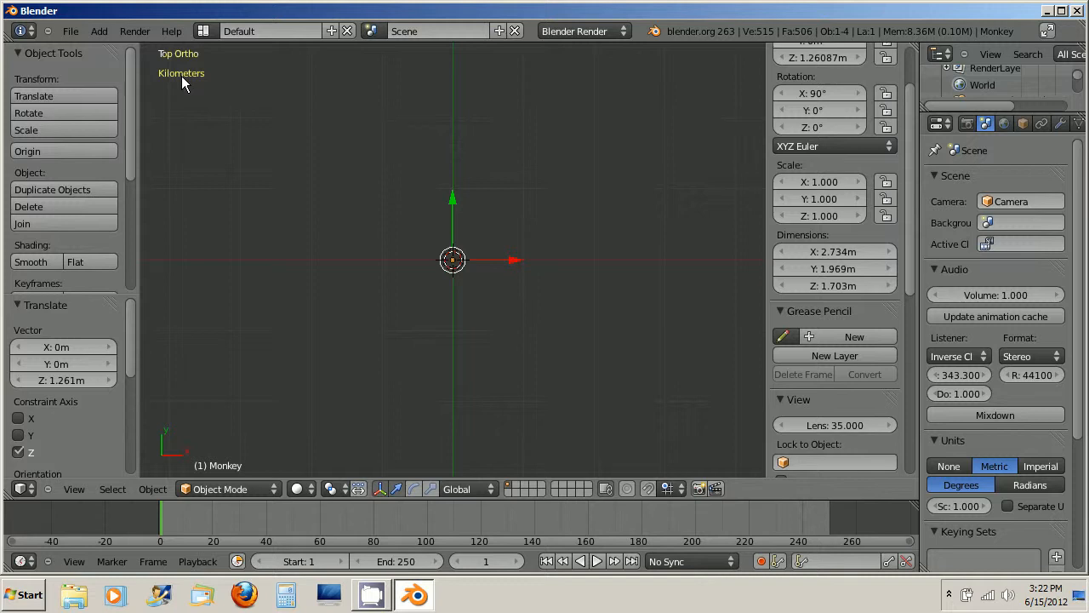
mouse_move(653, 380)
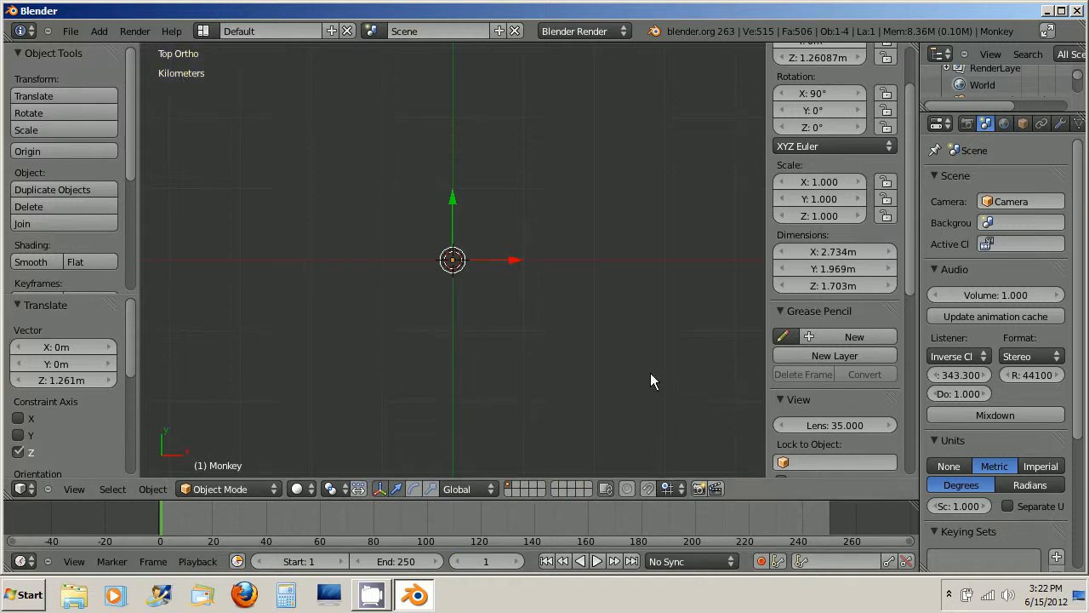
mouse_move(418, 312)
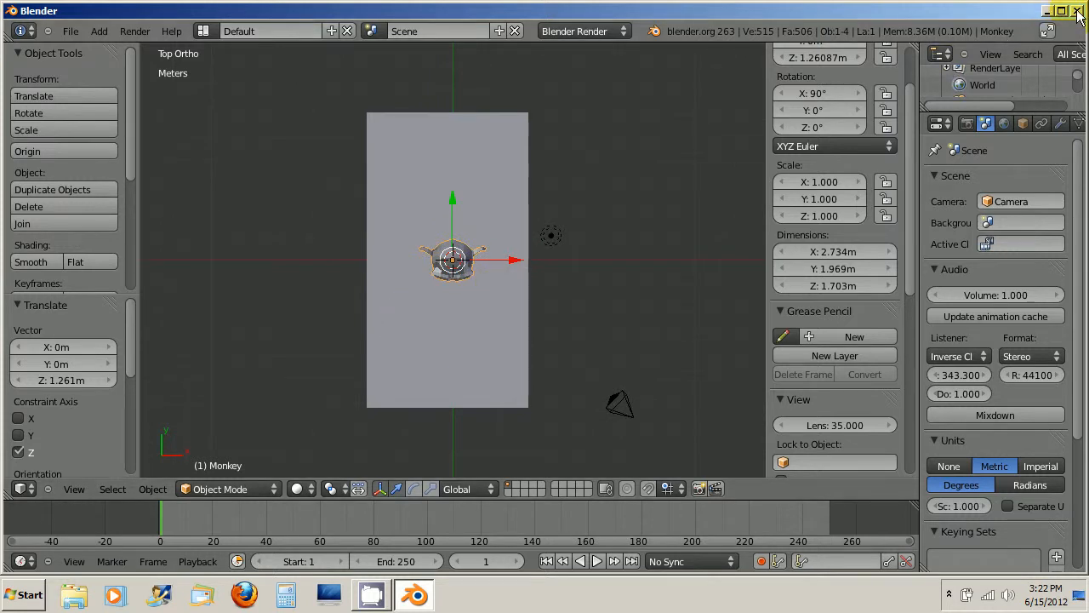
mouse_move(1080, 11)
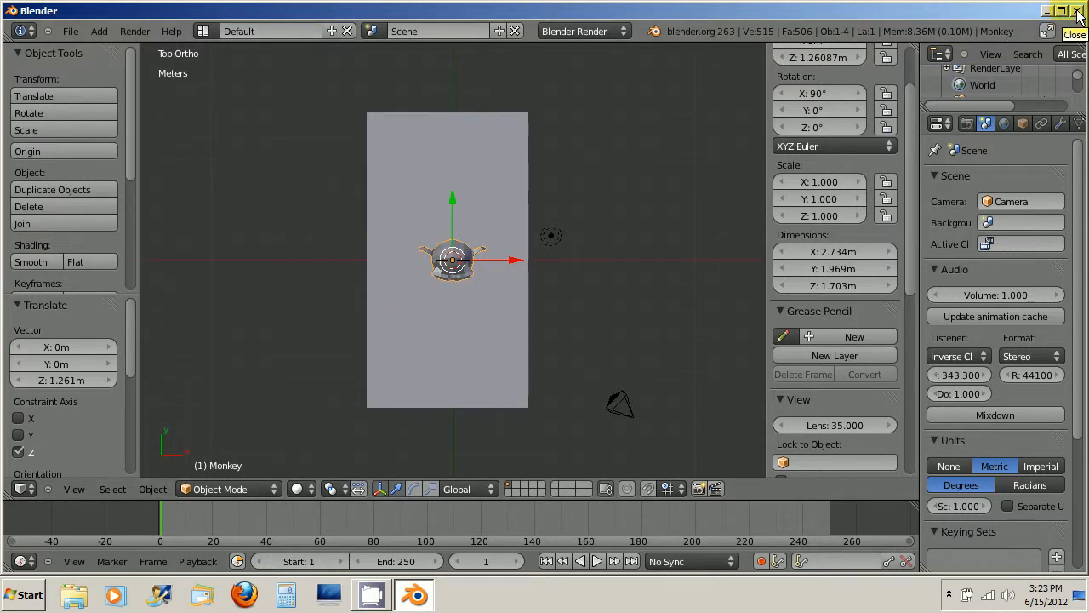